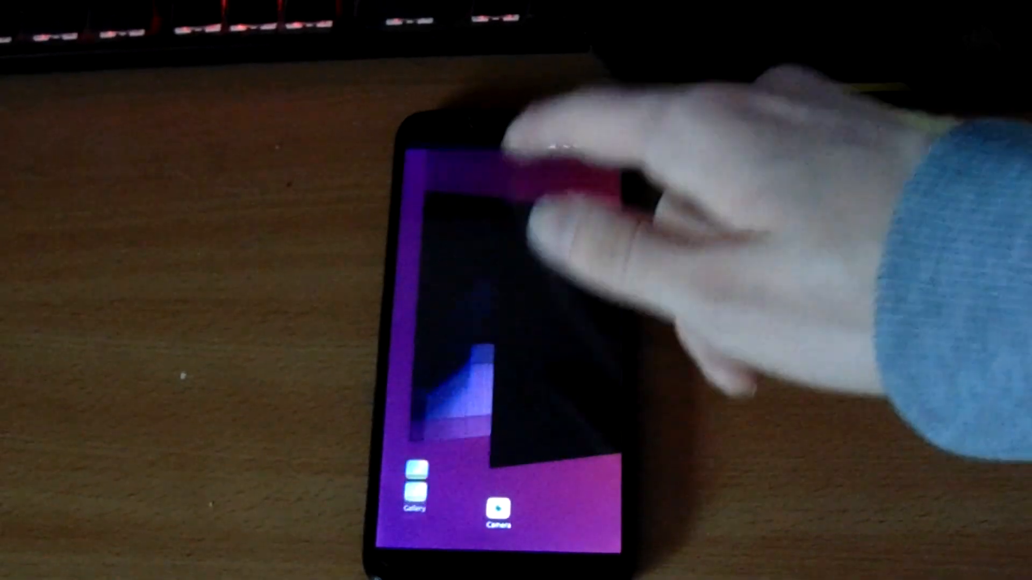
Step: Launch the Camera app from the Ubuntu Touch home screen icon
{"action": "left_click", "coordinate": [502, 508]}
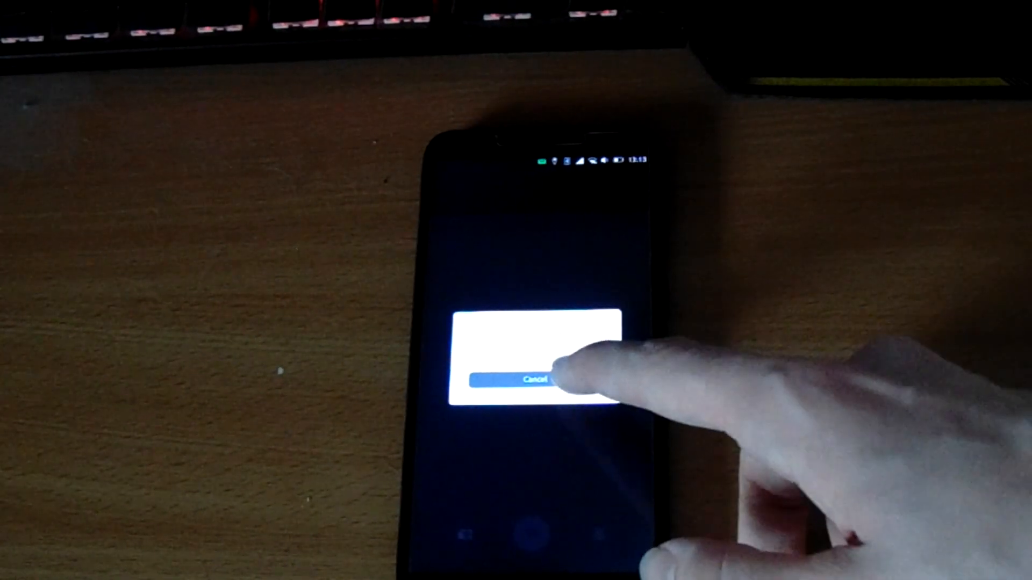
Step: Cancel the capture-failed dialog to return to the dark viewfinder
{"action": "left_click", "coordinate": [533, 382]}
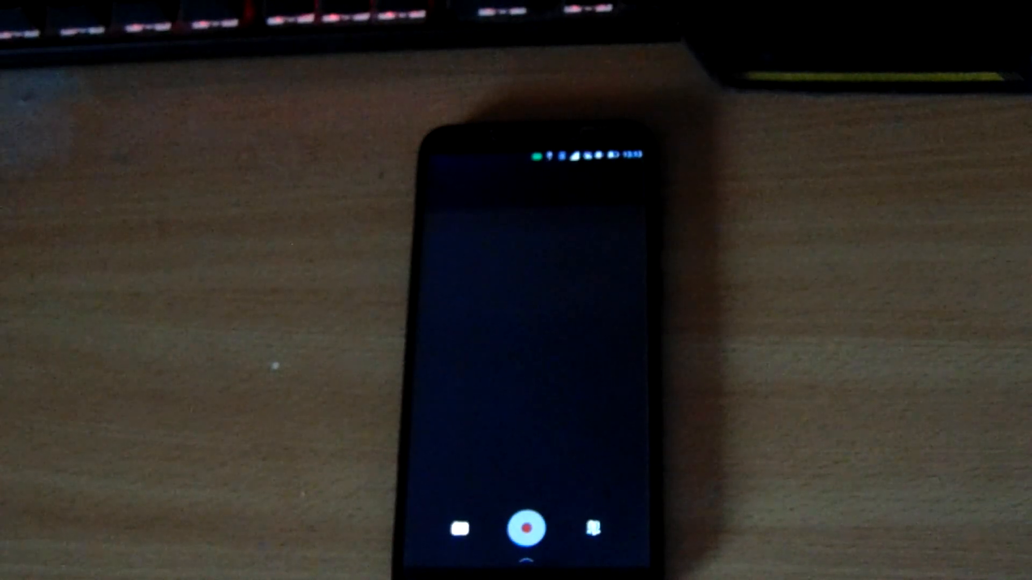